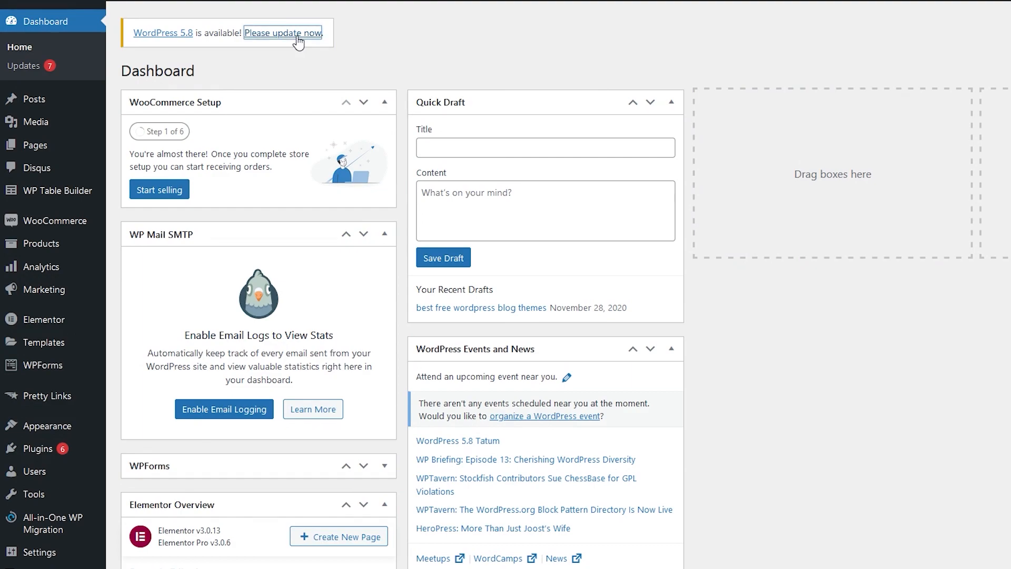
Start the WordPress core update from 5.7.2 to 5.8 from the Updates page.
left_click(283, 32)
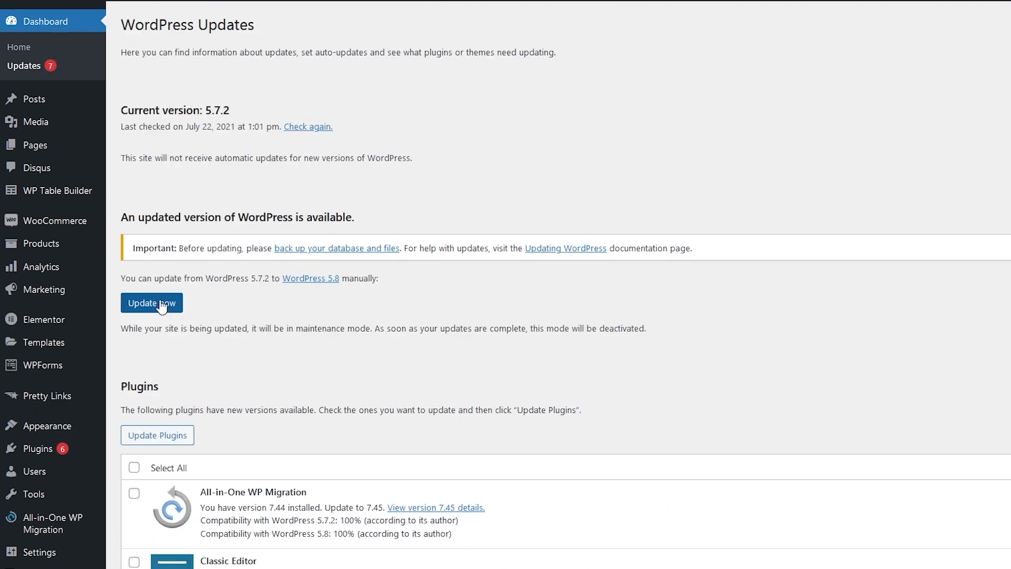
left_click(151, 303)
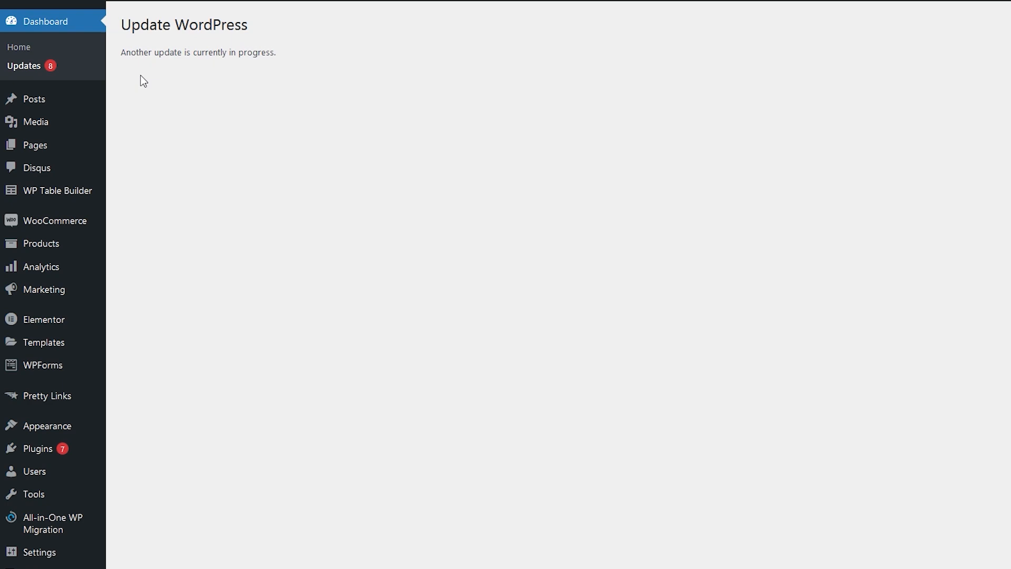
mouse_move(39, 449)
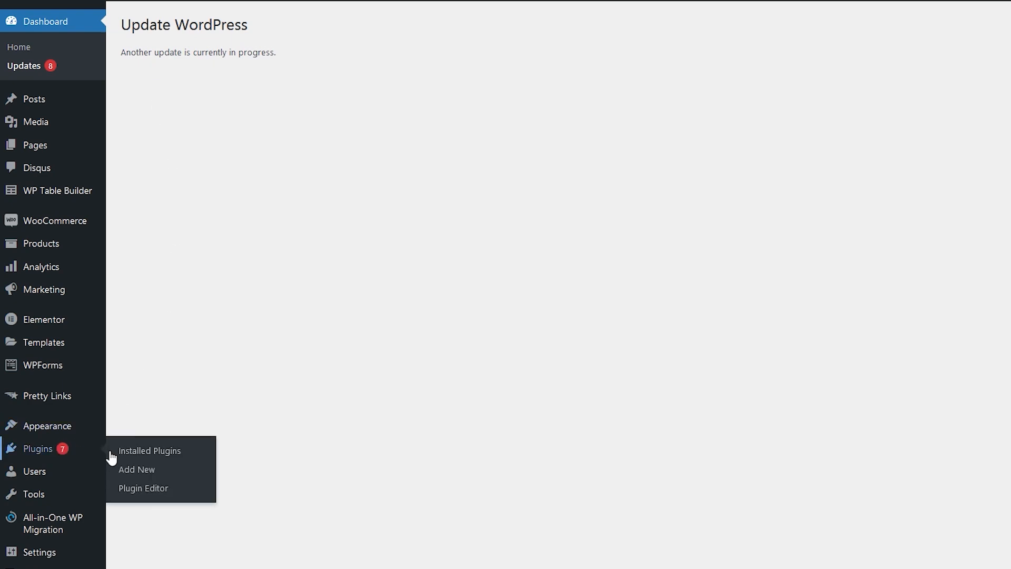
Find, install and activate the 'Fix Another Update In Progress' plugin from Add New.
left_click(137, 469)
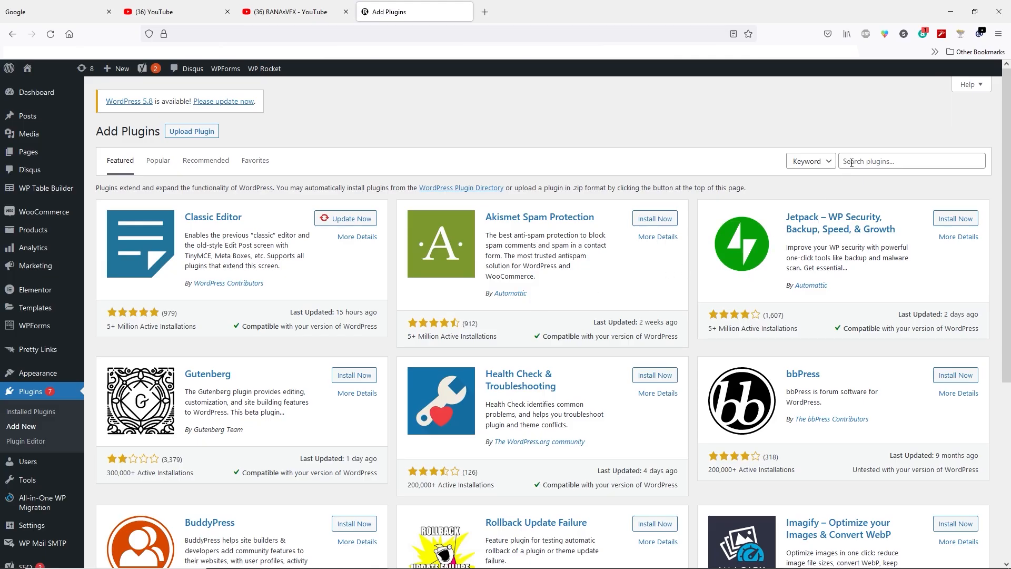
left_click(909, 160)
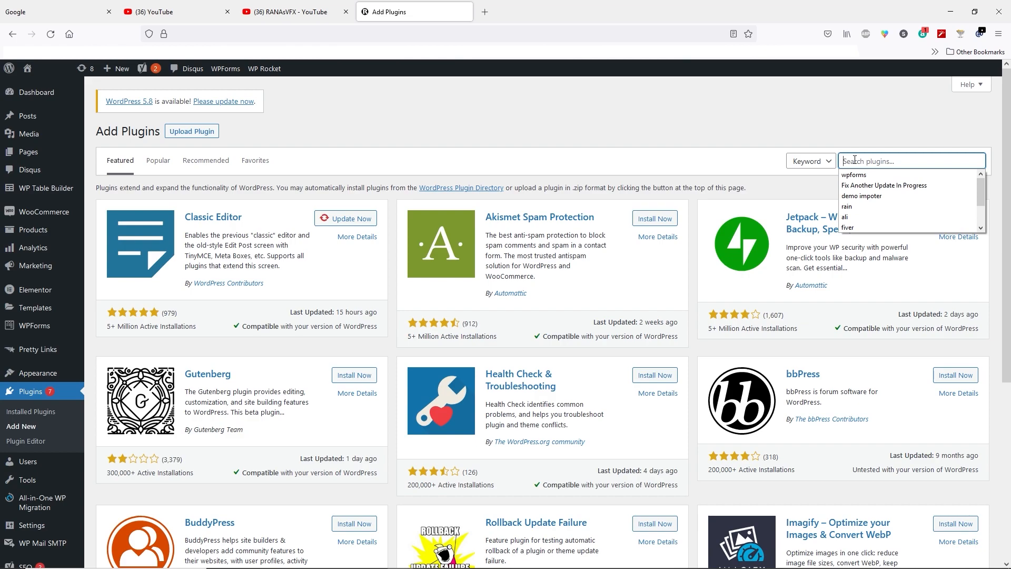
left_click(884, 185)
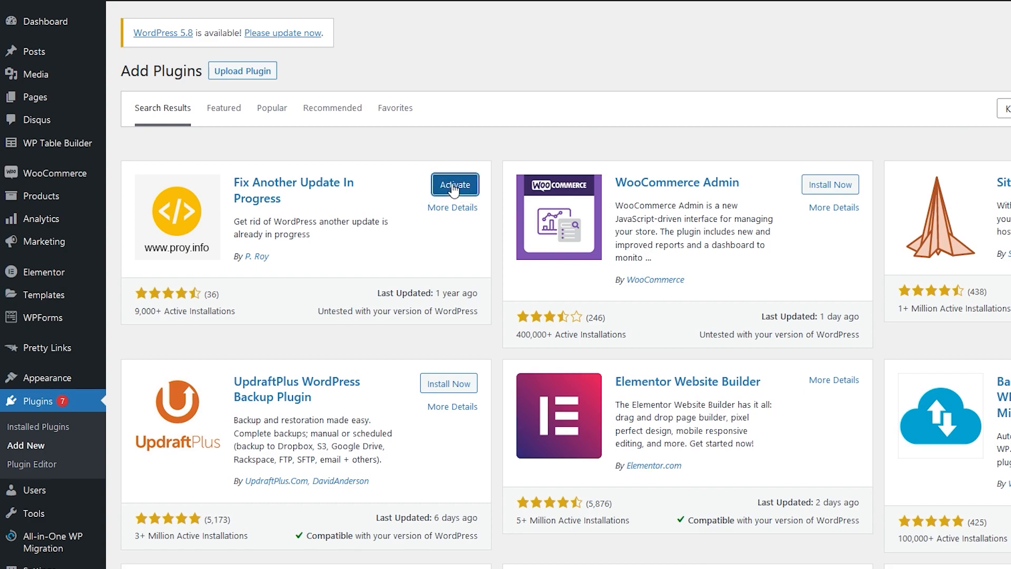
mouse_move(455, 186)
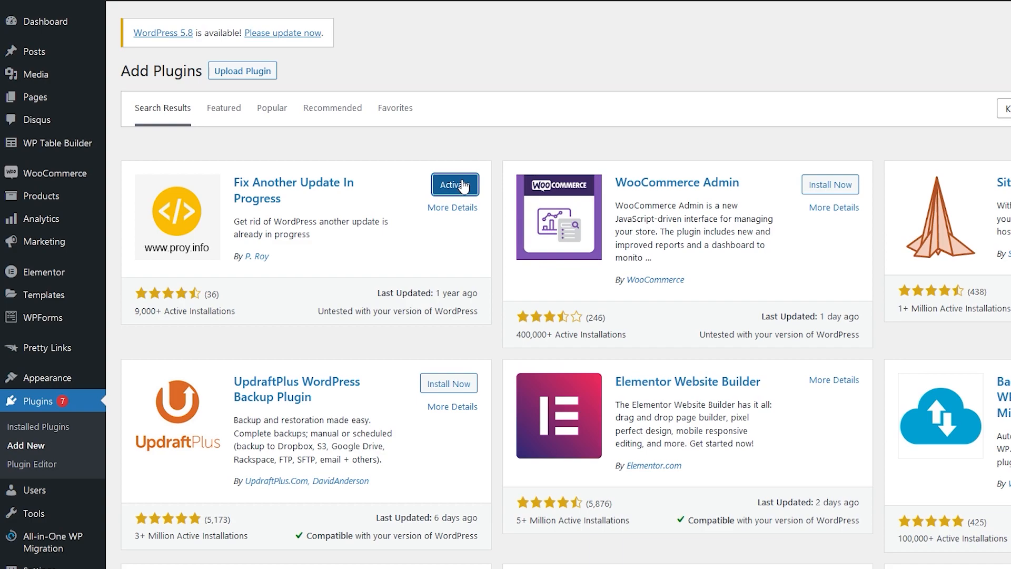
left_click(455, 183)
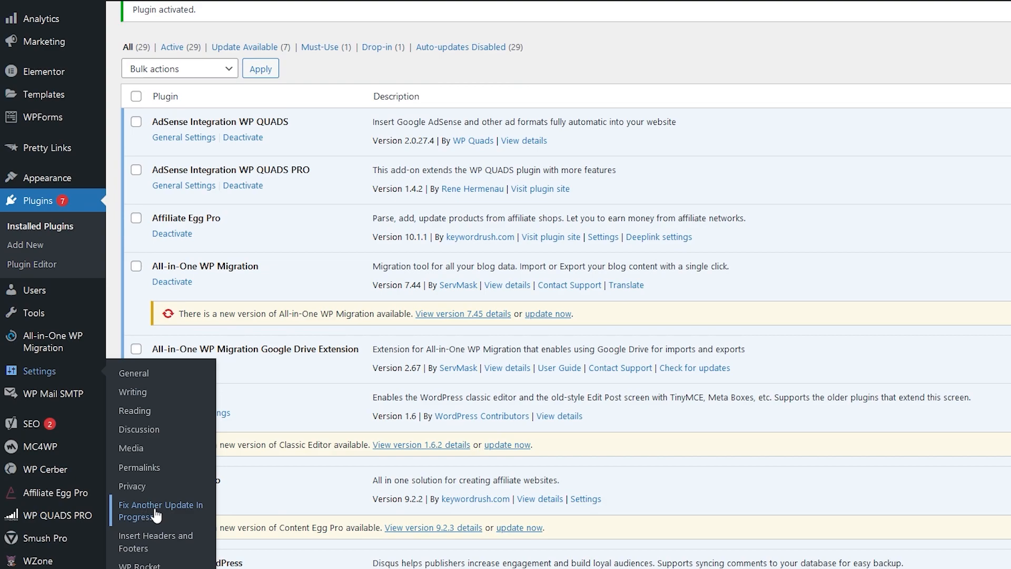
Run 'Fix WordPress Update Lock' from the plugin's Settings page to clear the lock.
left_click(160, 510)
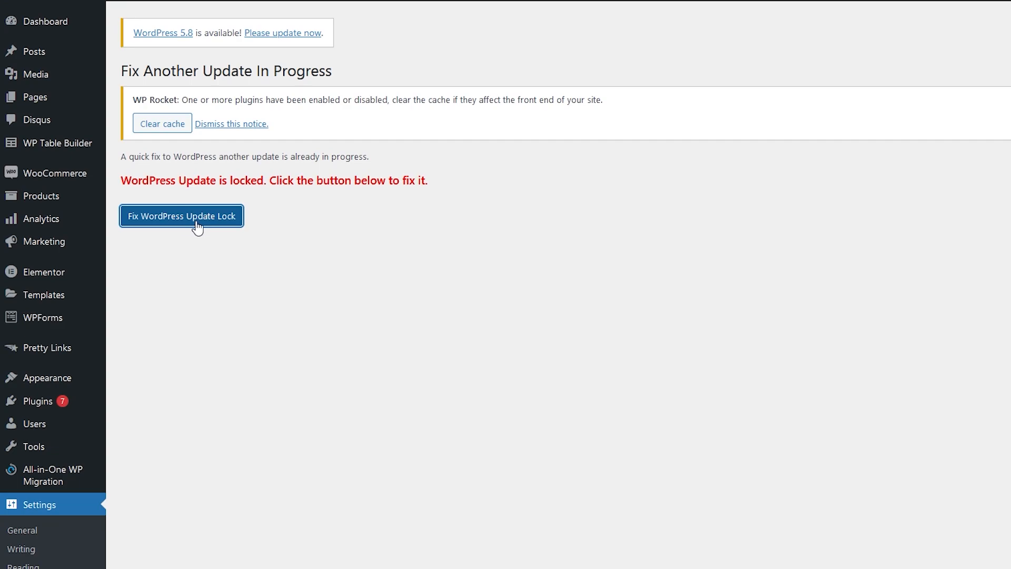
left_click(181, 215)
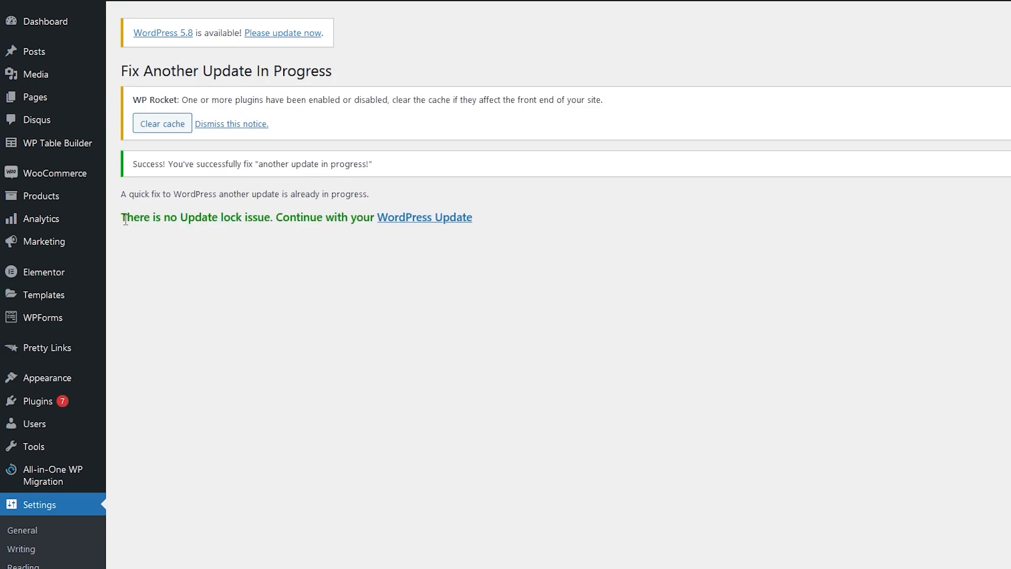
left_click_drag(122, 217, 371, 217)
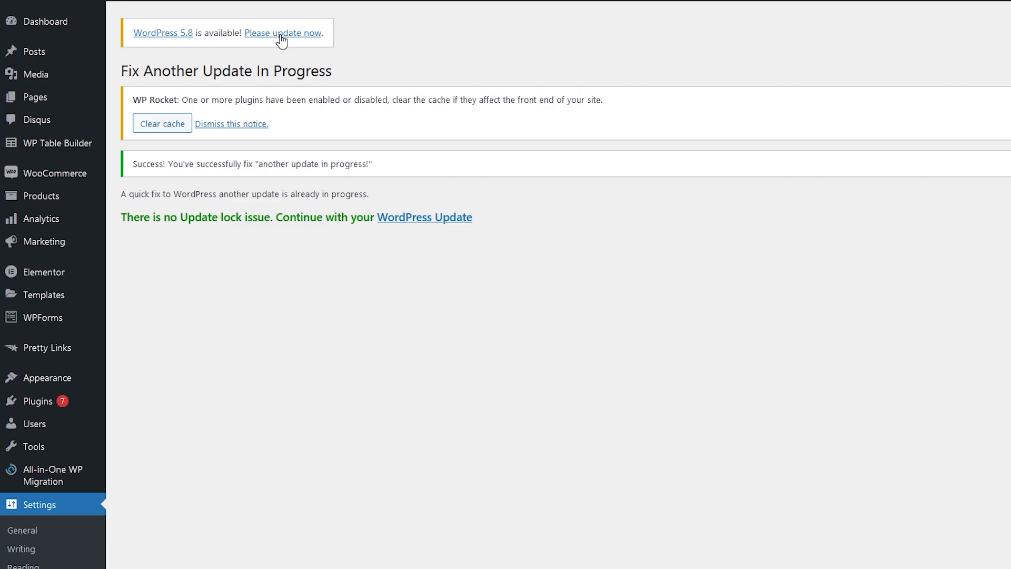
Restart the core update to 5.8 so the release package begins downloading.
left_click(282, 33)
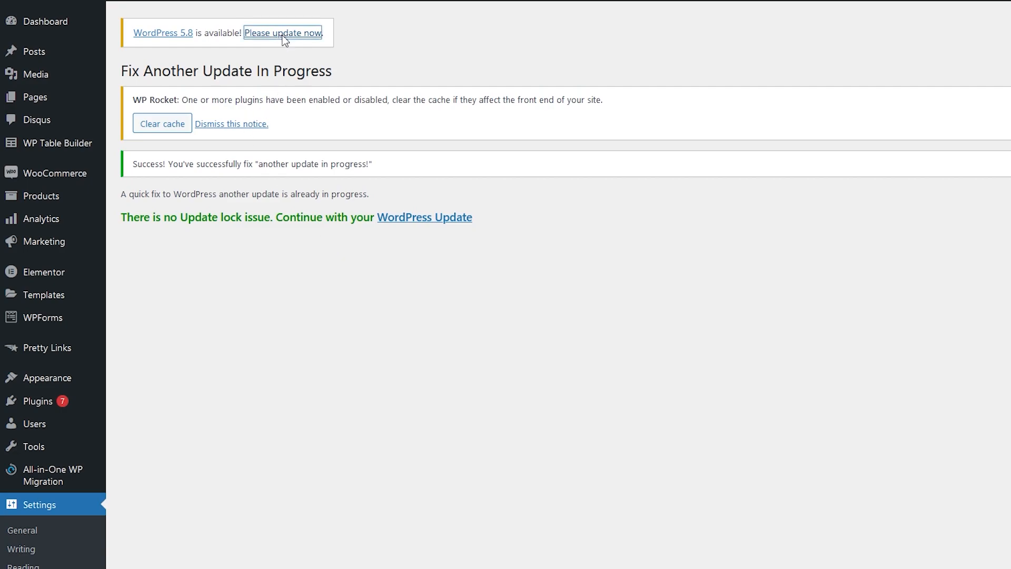
left_click(282, 33)
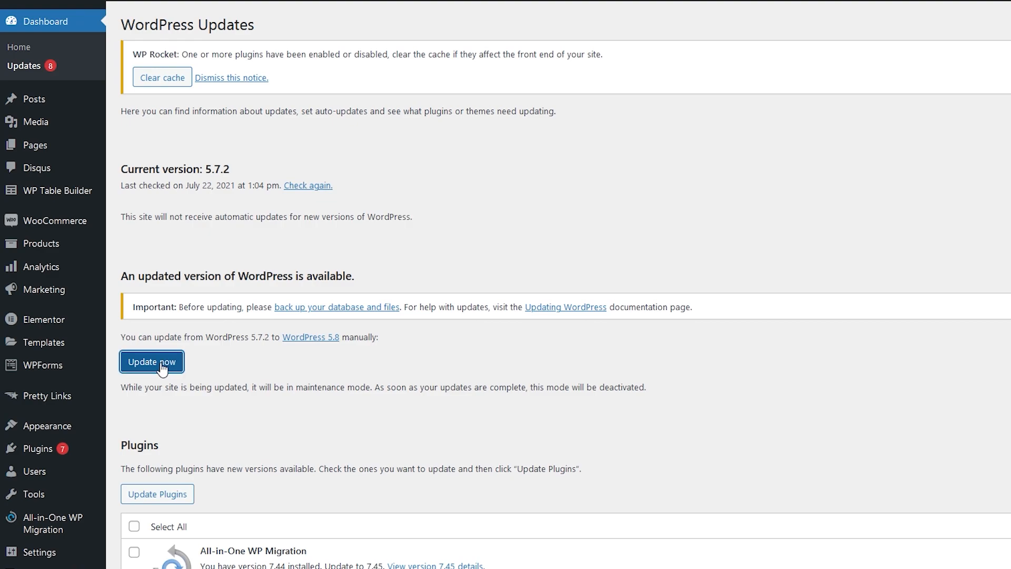
left_click(151, 361)
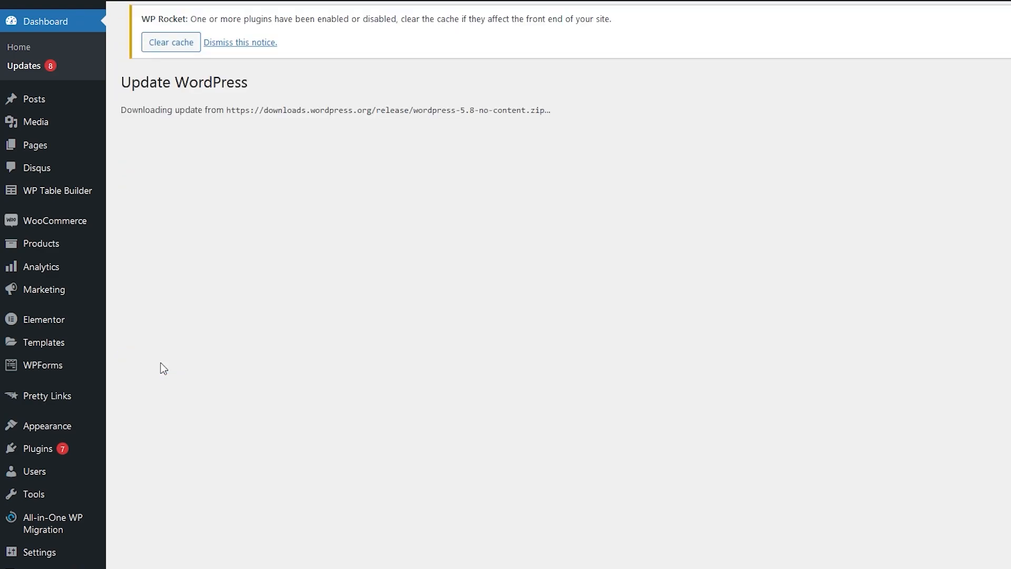
double_click(136, 110)
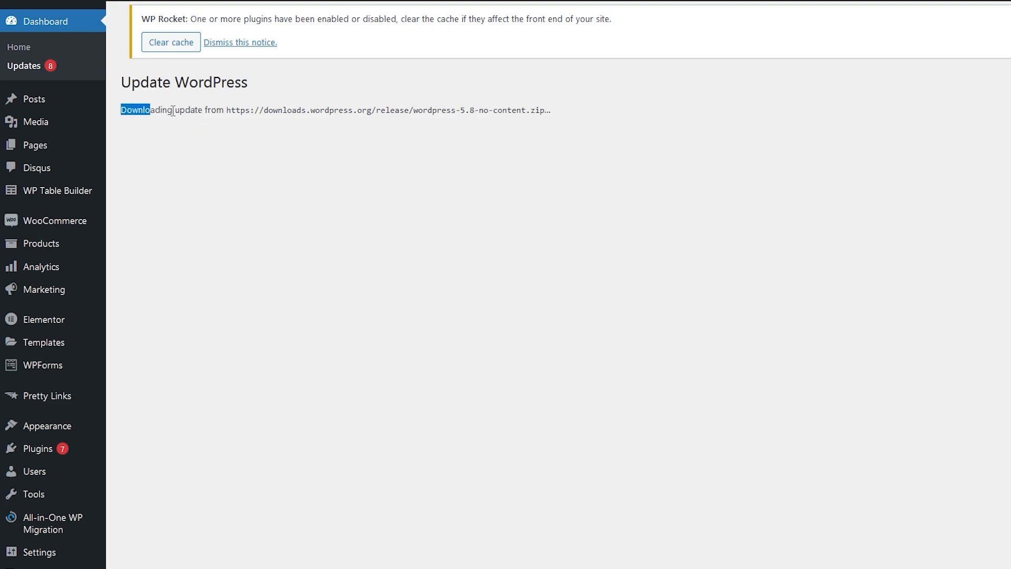